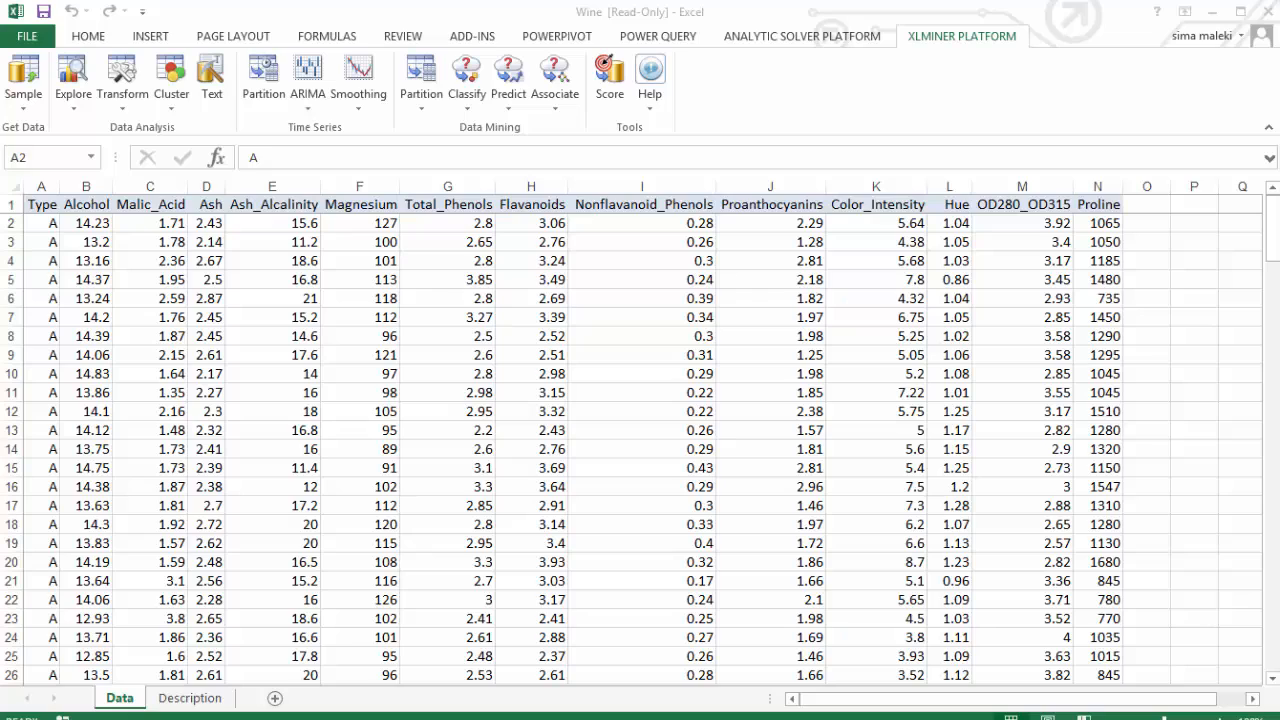
- Start a boosted classification tree from Classify > Classification Tree > Boosting on the Wine data
left_click(448, 392)
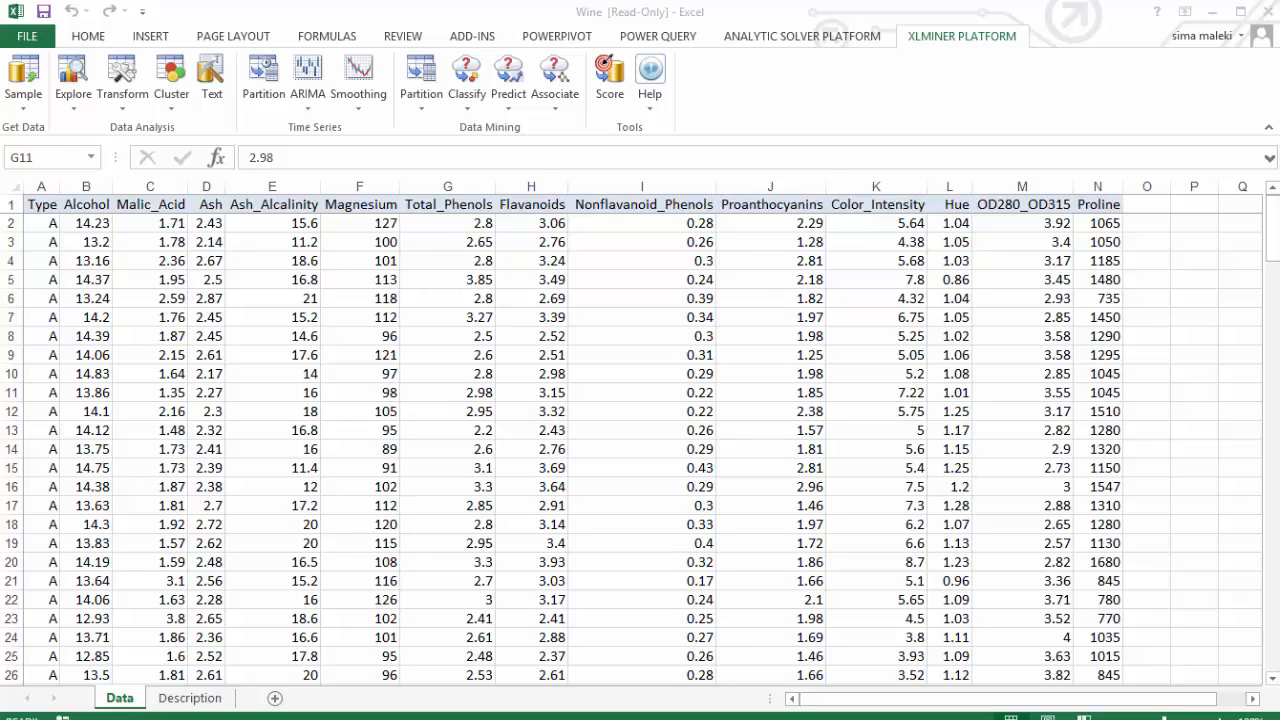
left_click(420, 82)
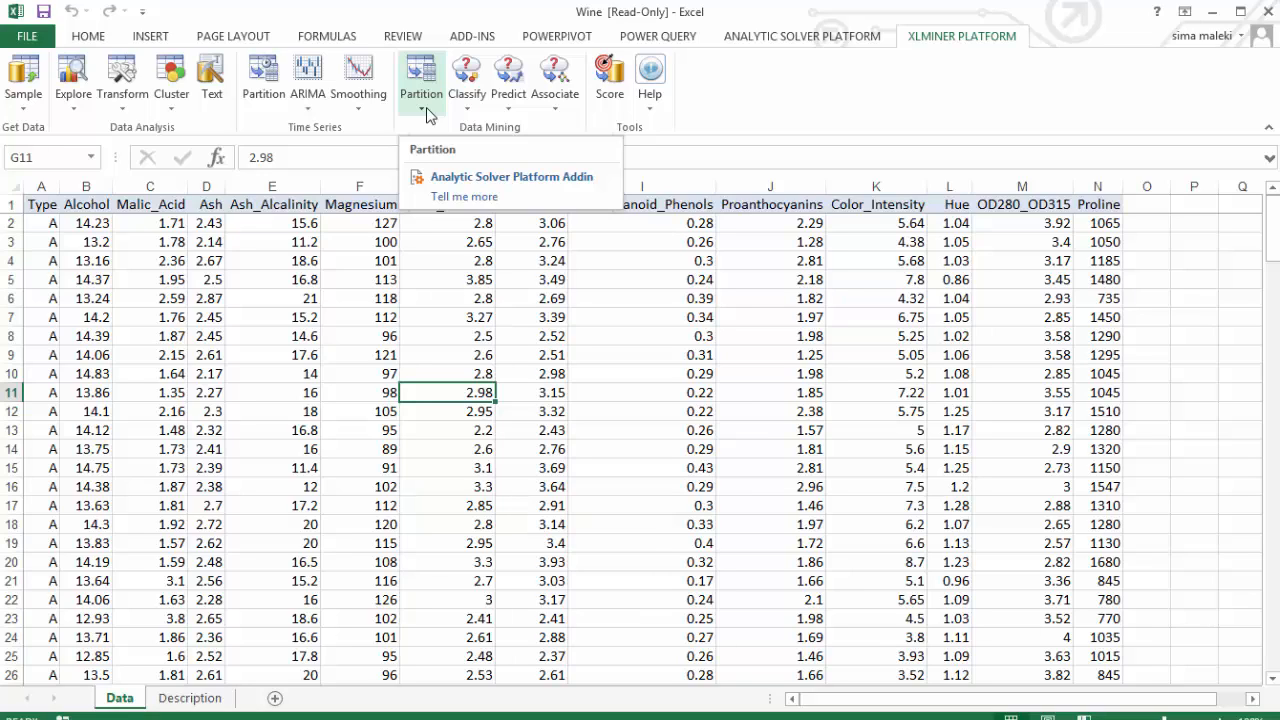
left_click(436, 392)
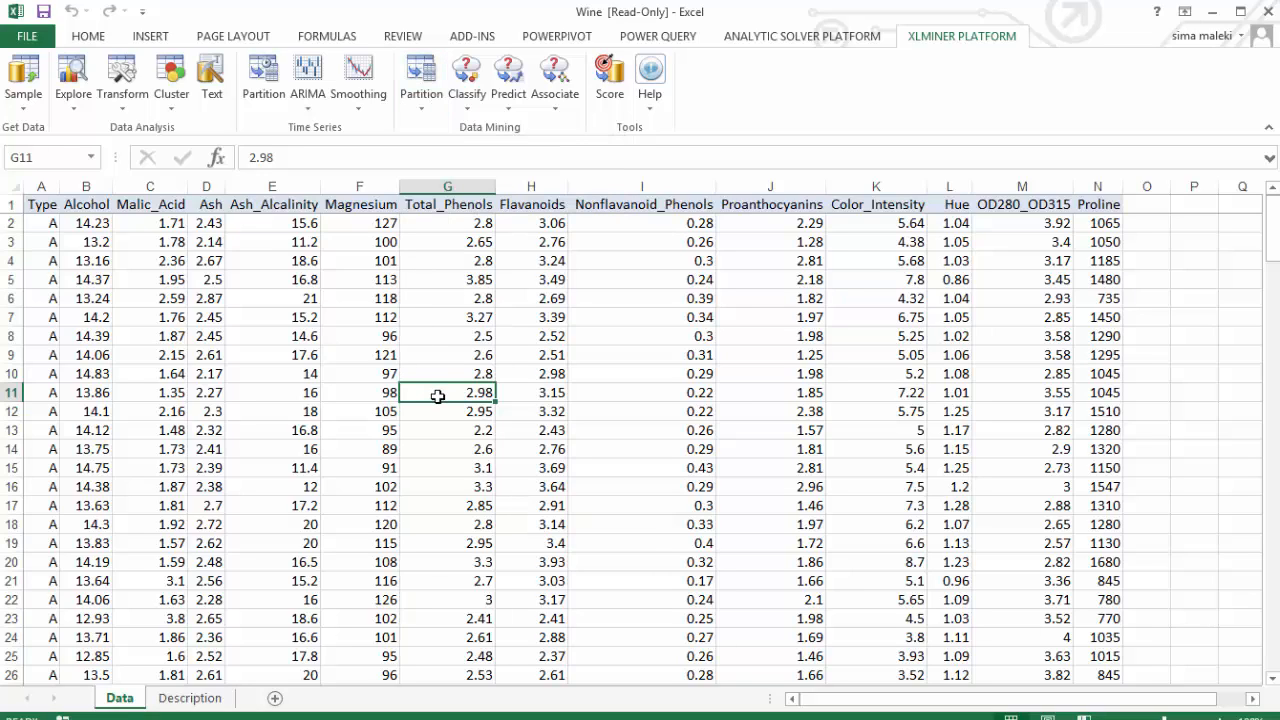
mouse_move(466, 84)
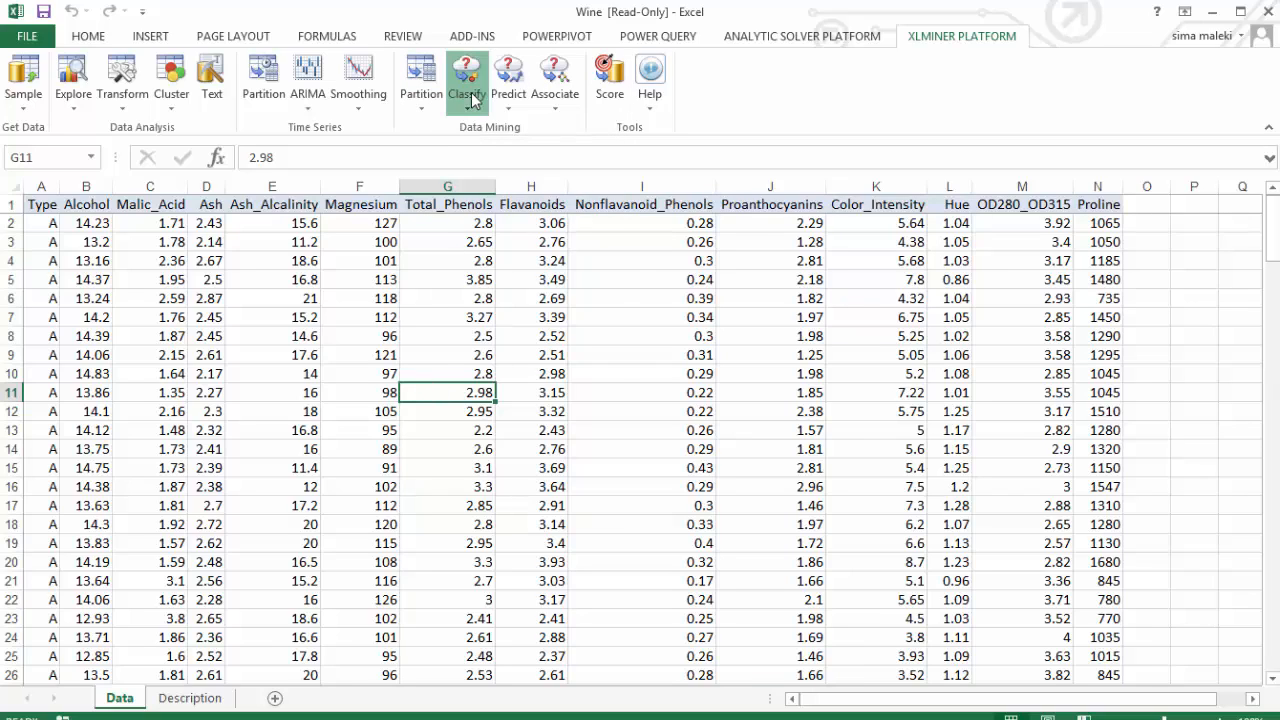
left_click(466, 80)
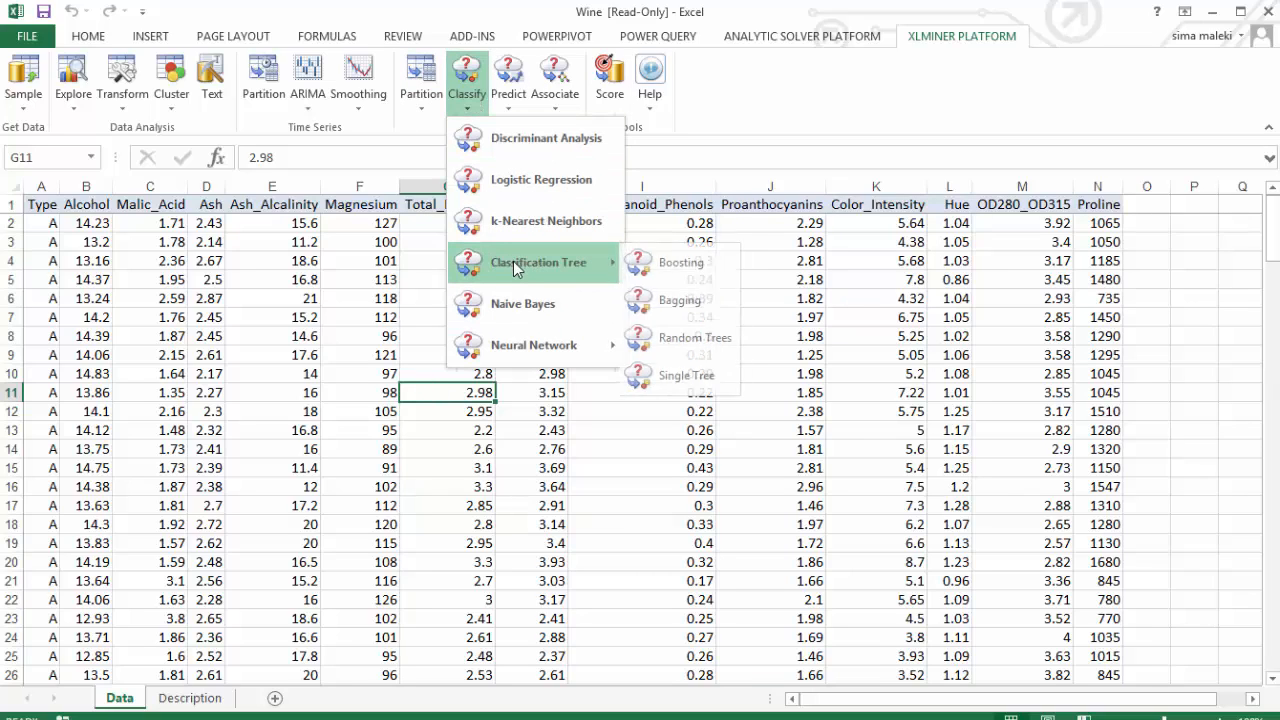
mouse_move(686, 262)
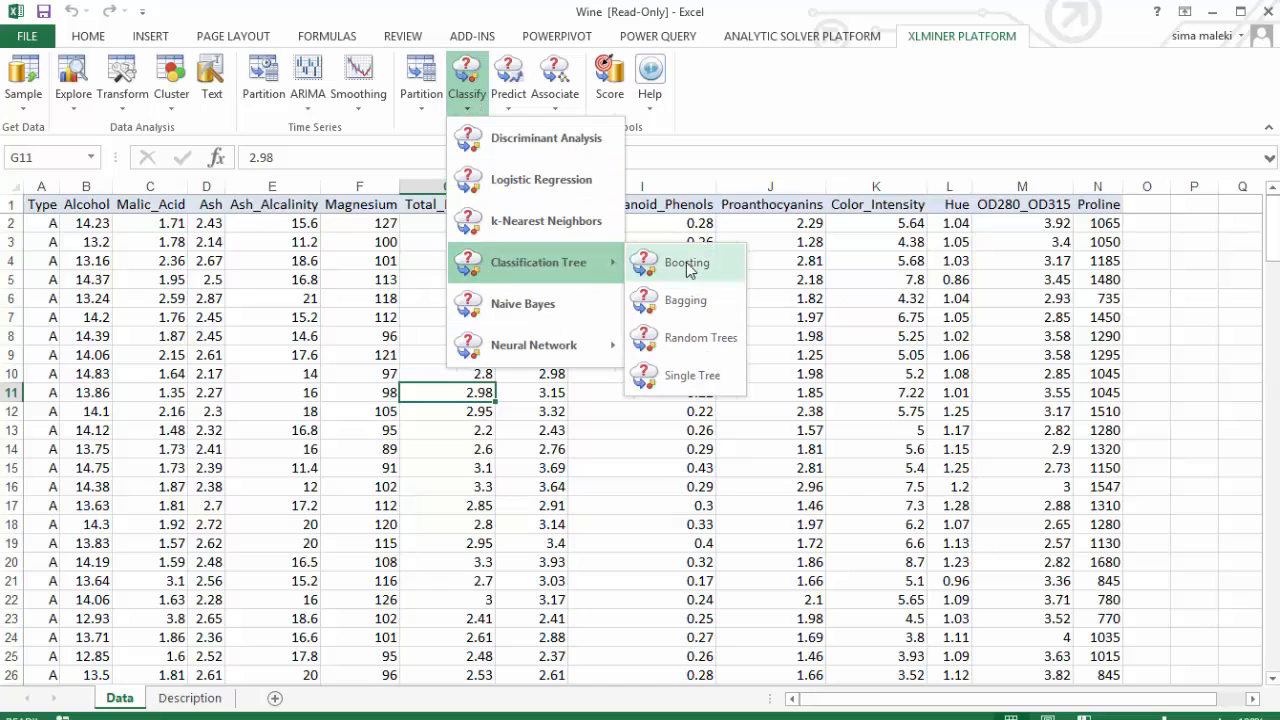
left_click(686, 262)
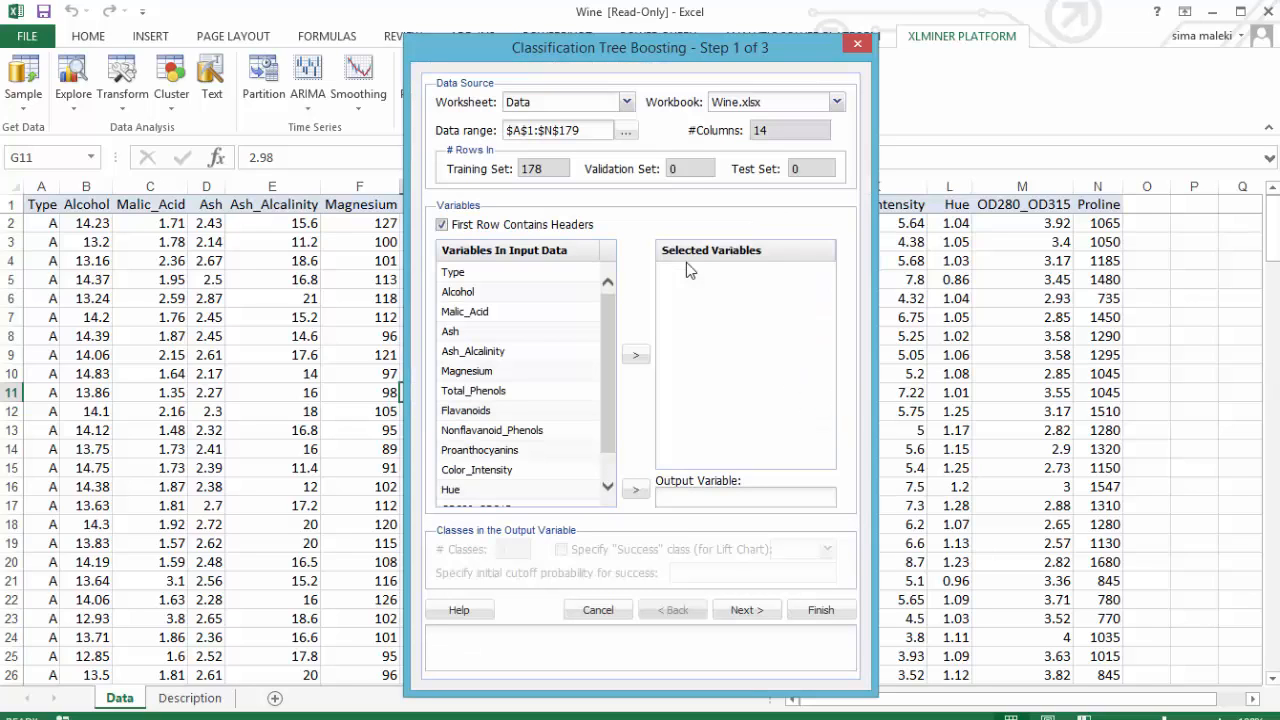
- Make Type the output variable and move all remaining columns to Selected Variables
left_click(452, 272)
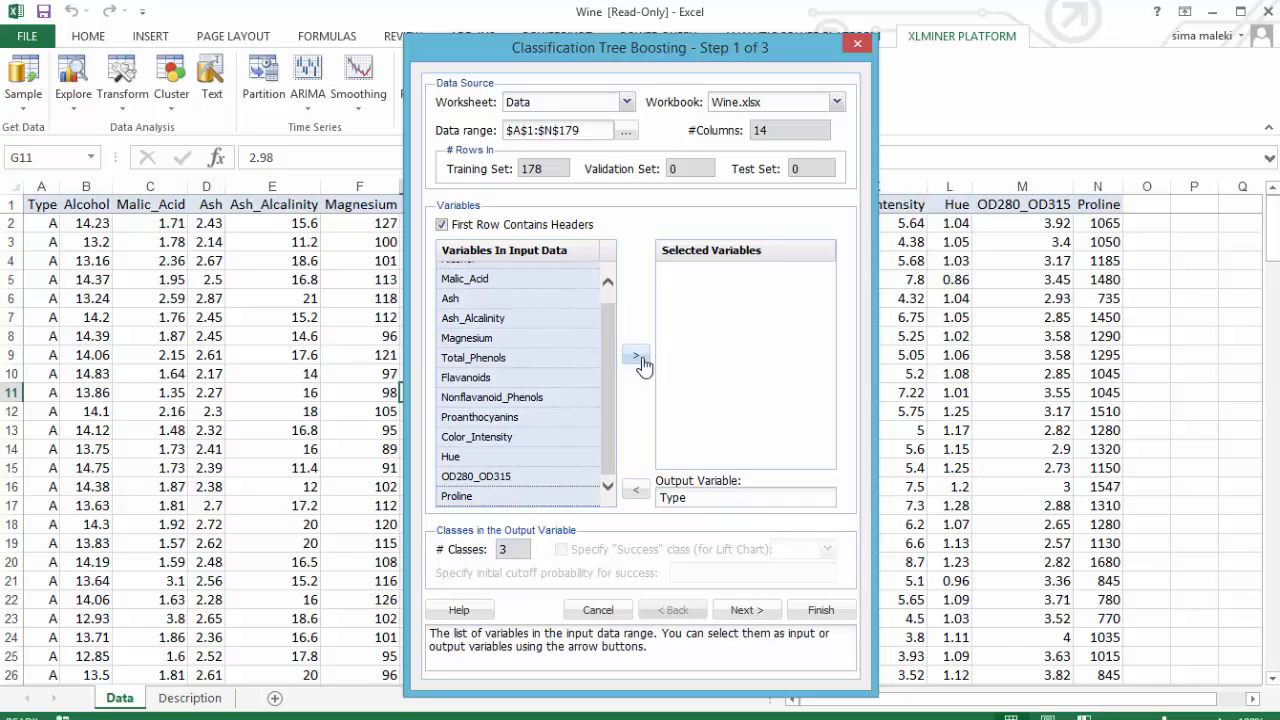
left_click(636, 356)
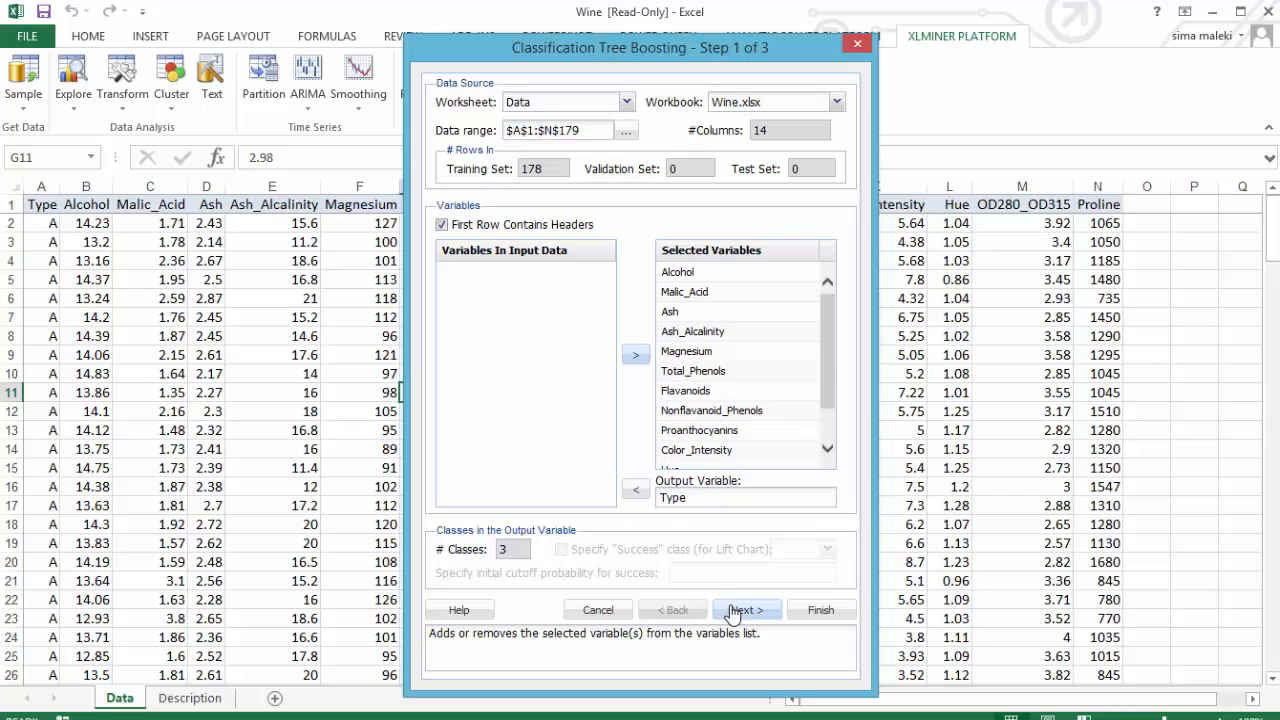
- Normalize inputs, keep 10 records per node, and partition randomly 60/40 with seed 12345
left_click(746, 610)
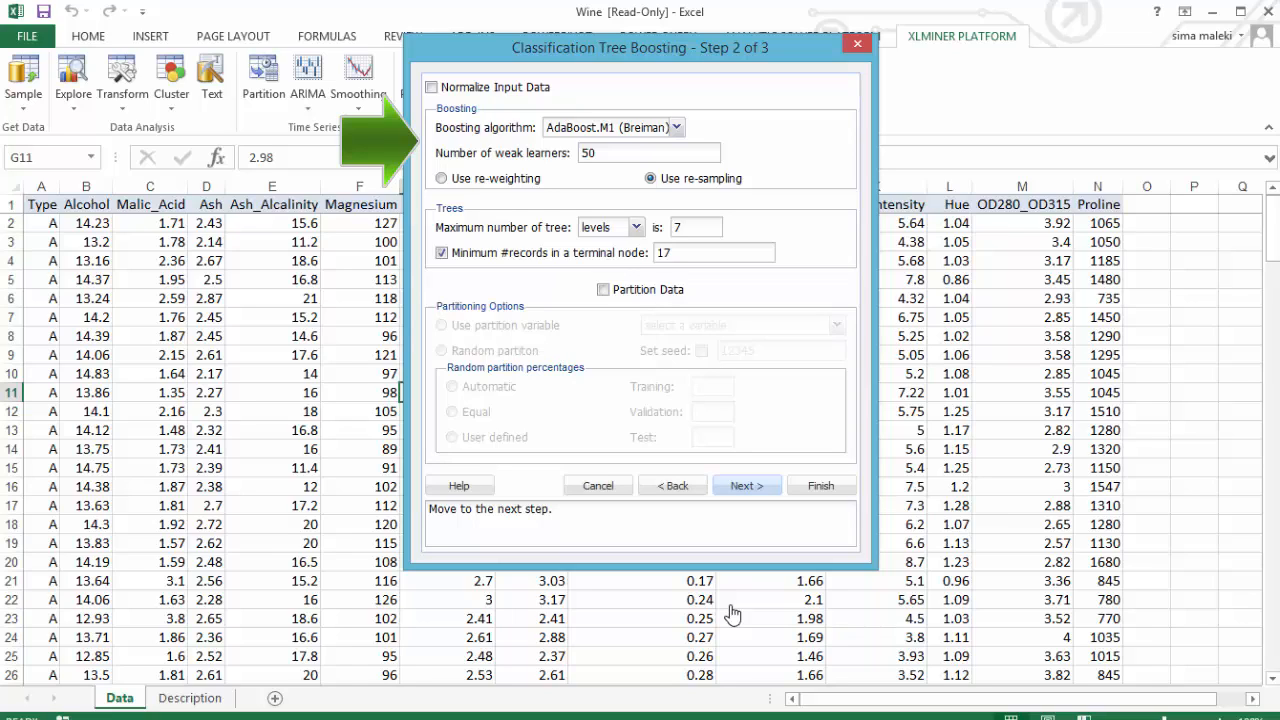
left_click(432, 88)
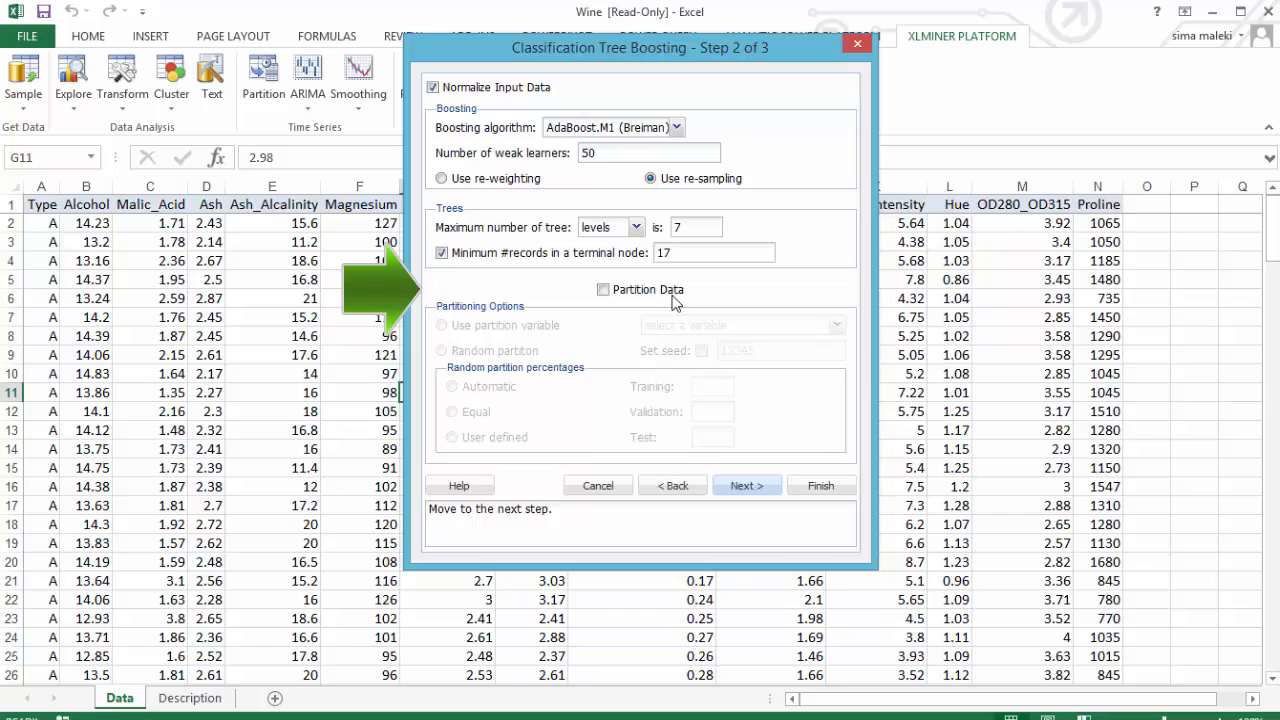
left_click(604, 288)
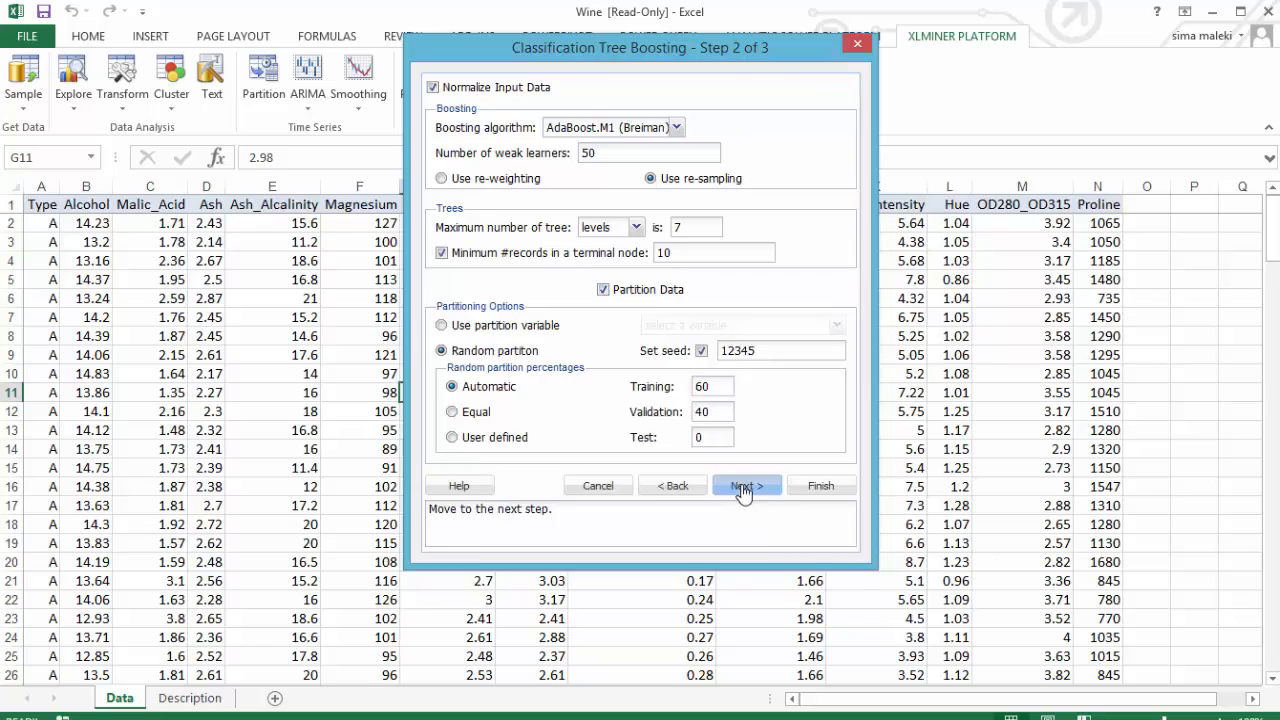
left_click(746, 486)
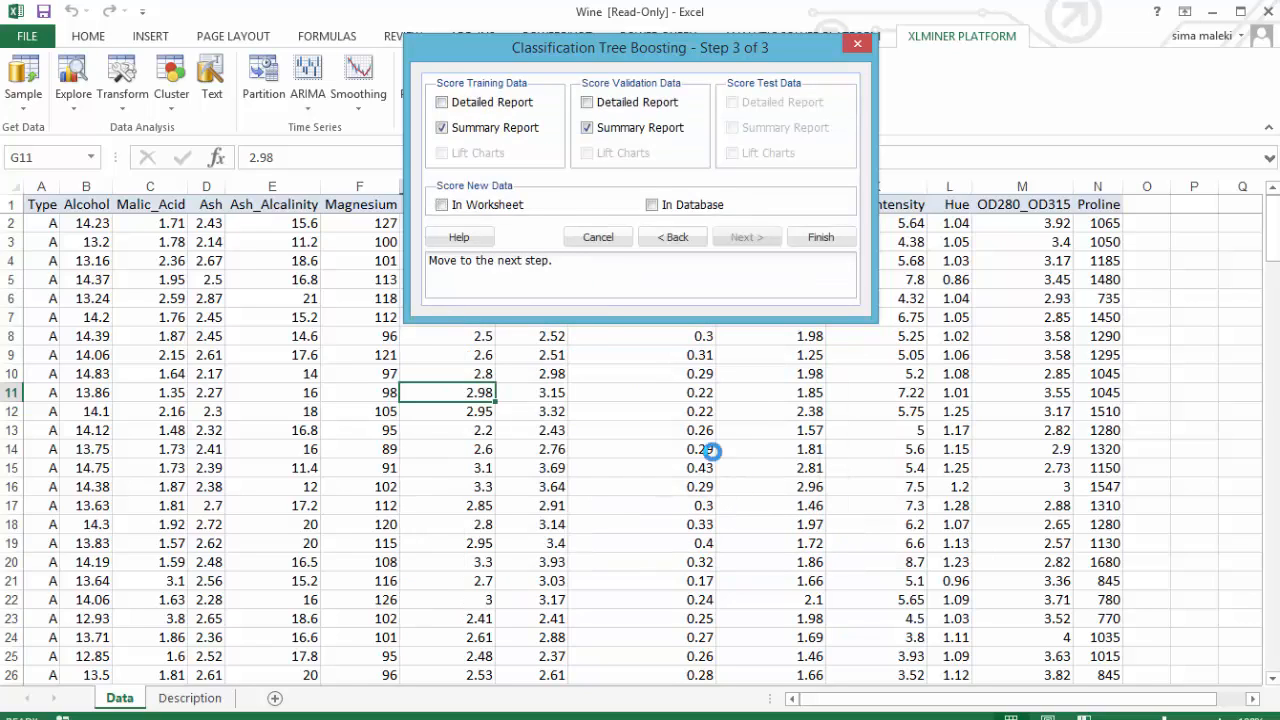
- Request detailed training and validation score reports and finish to generate the boosting output
left_click(440, 102)
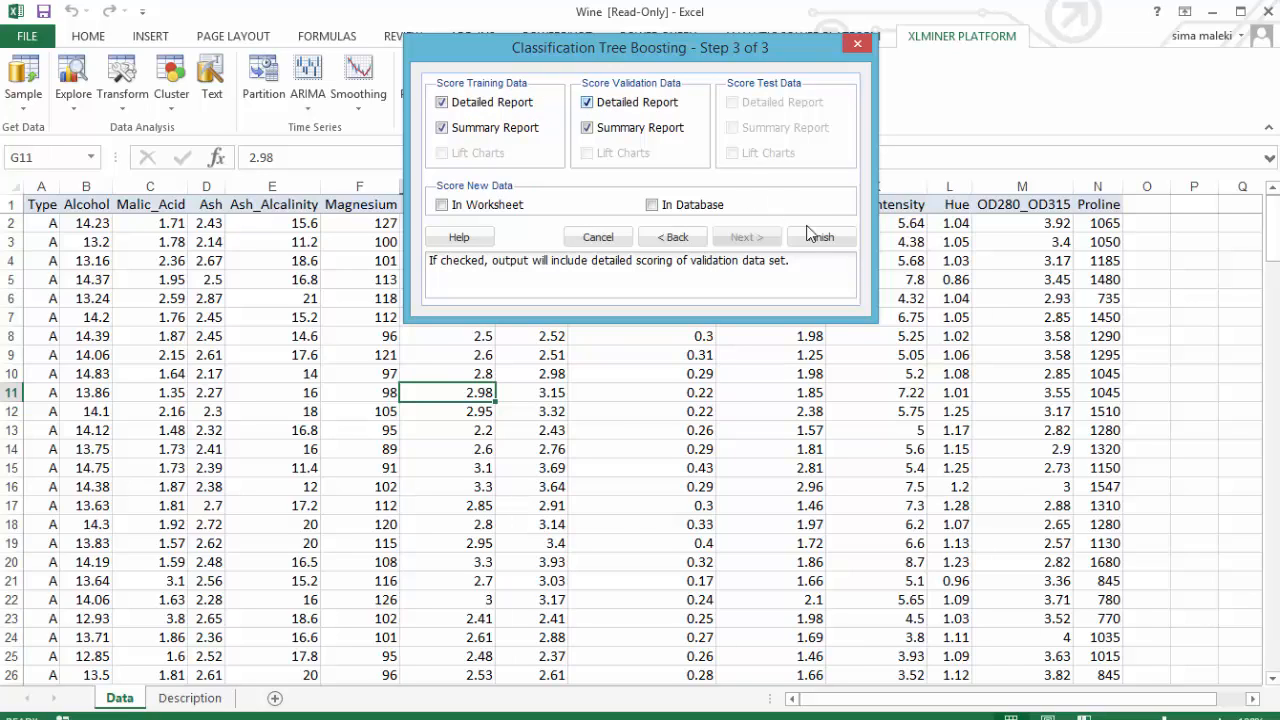
left_click(820, 236)
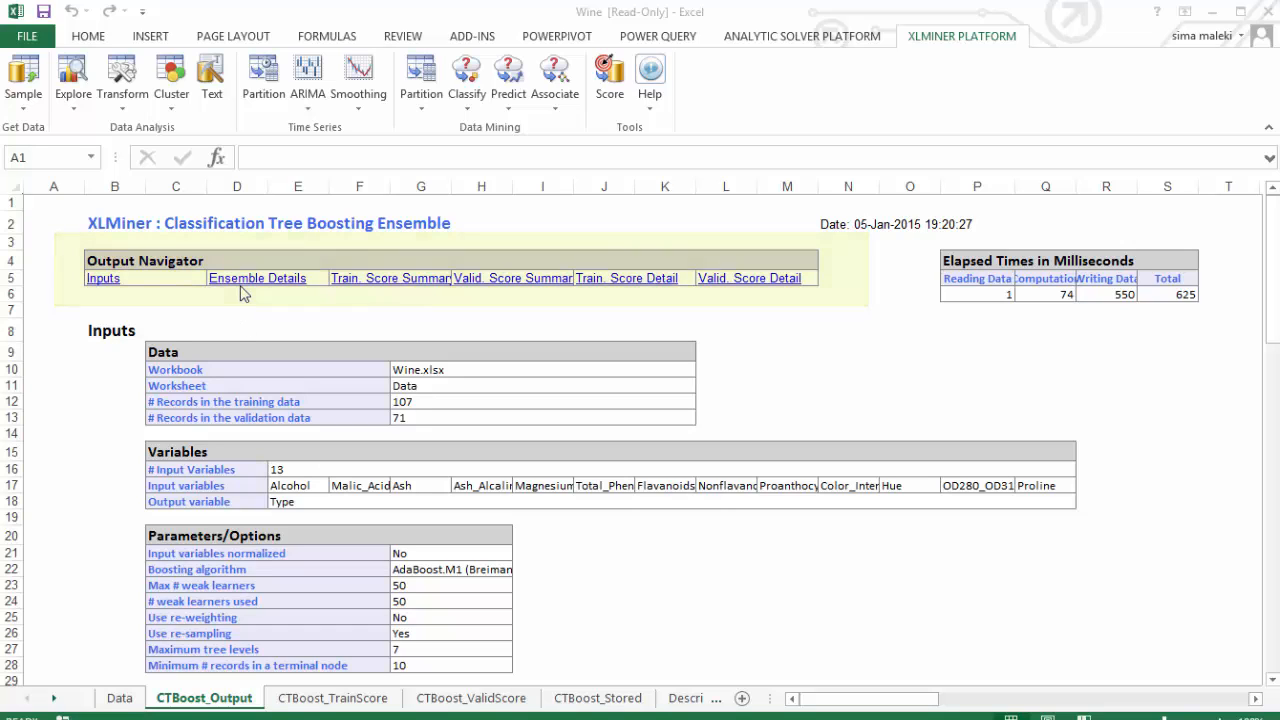
- Review the boosting ensemble details and error reports, then return to the Wine Data sheet
left_click(256, 278)
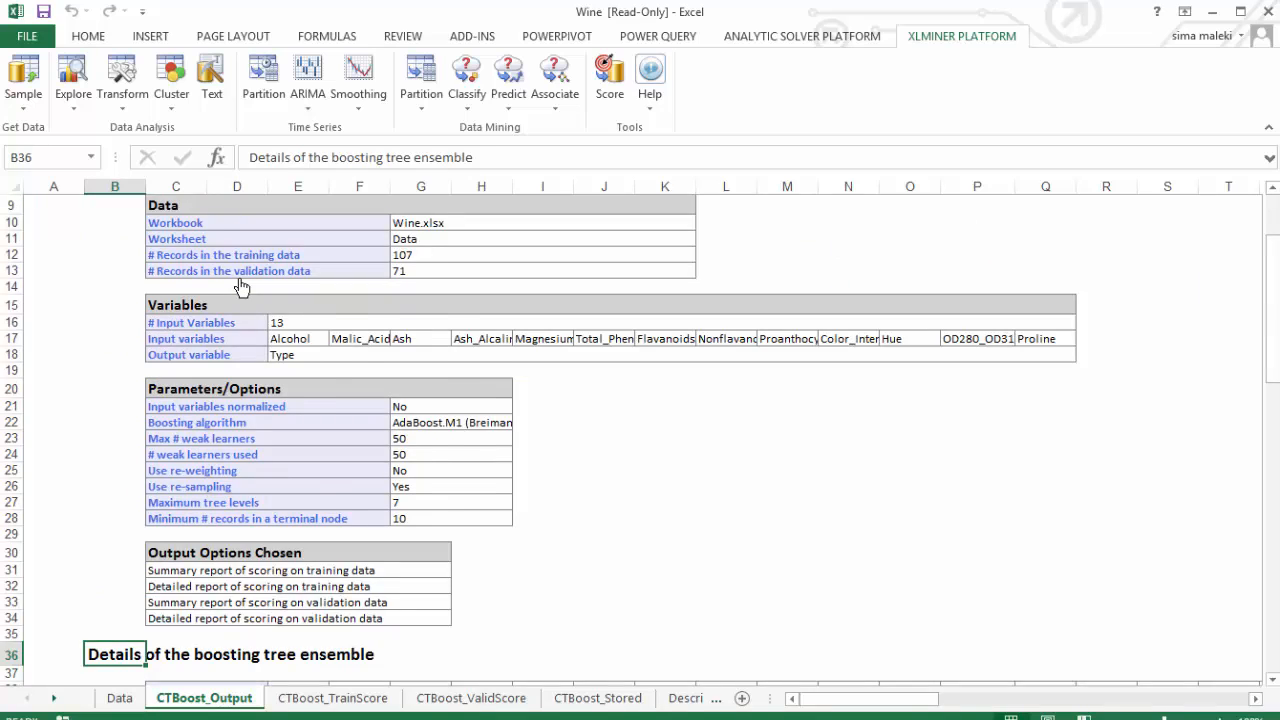
scroll("down", 3)
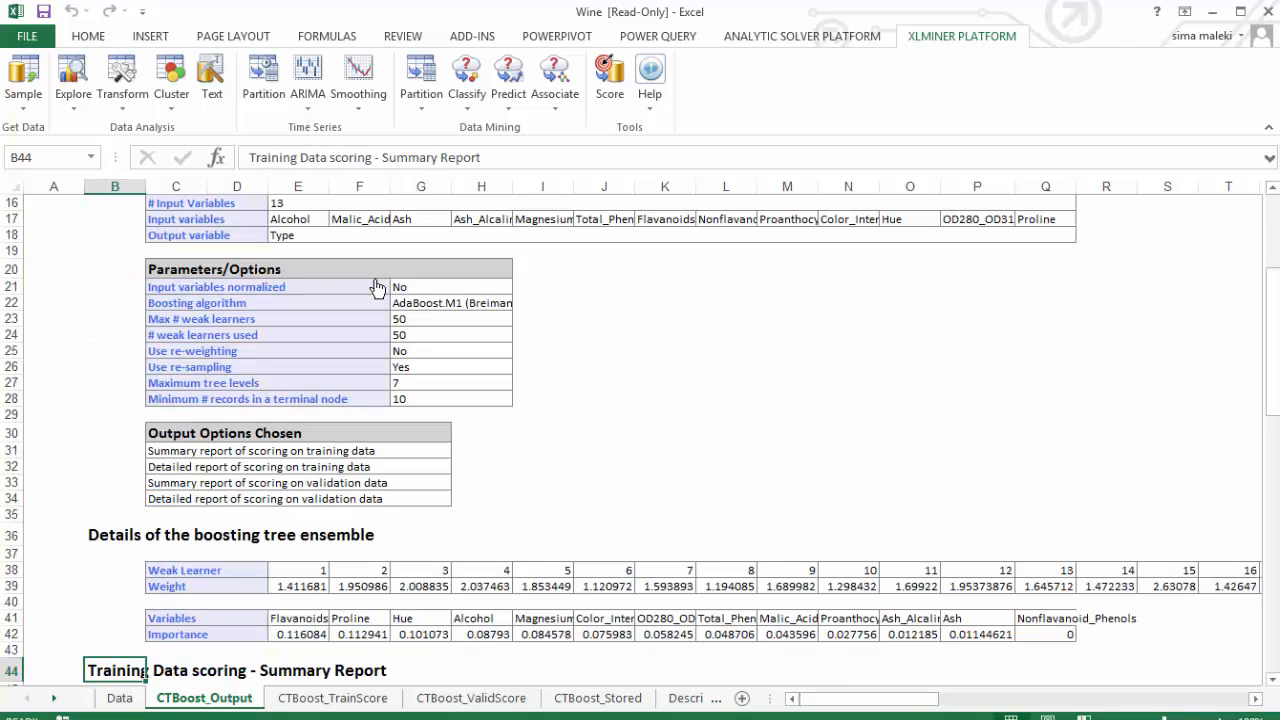
scroll("down", 3)
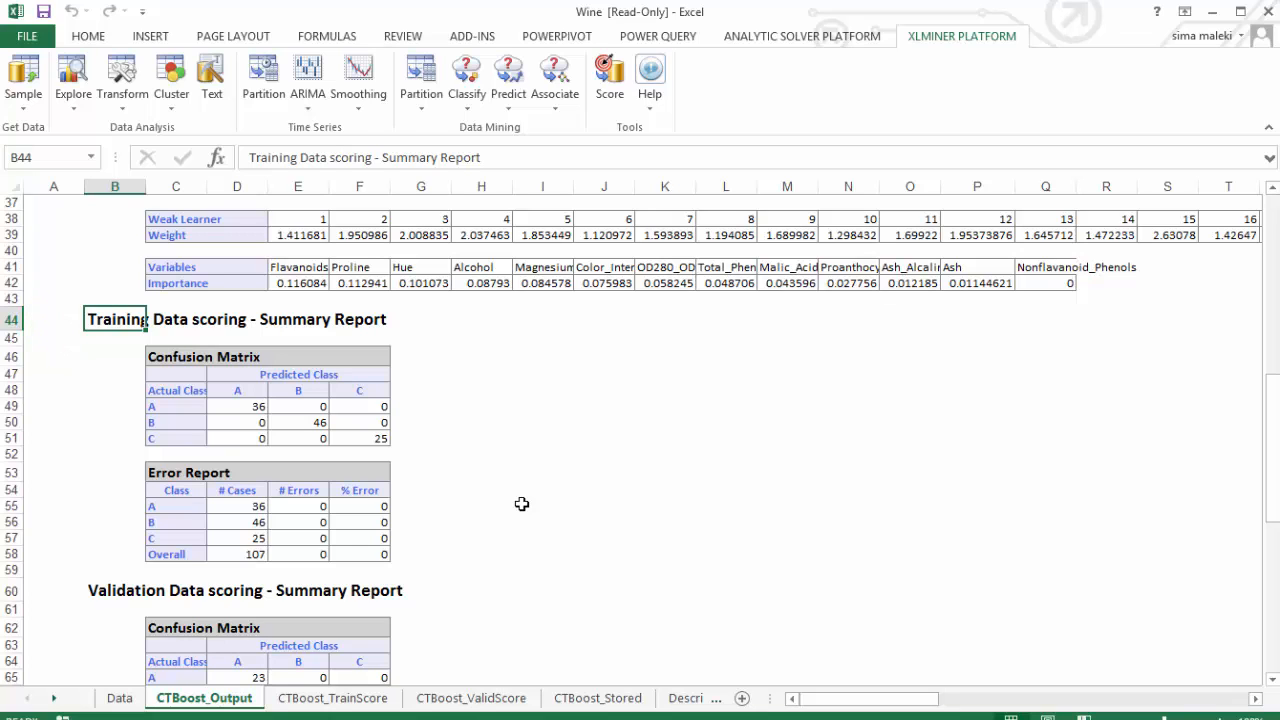
scroll("down", 3)
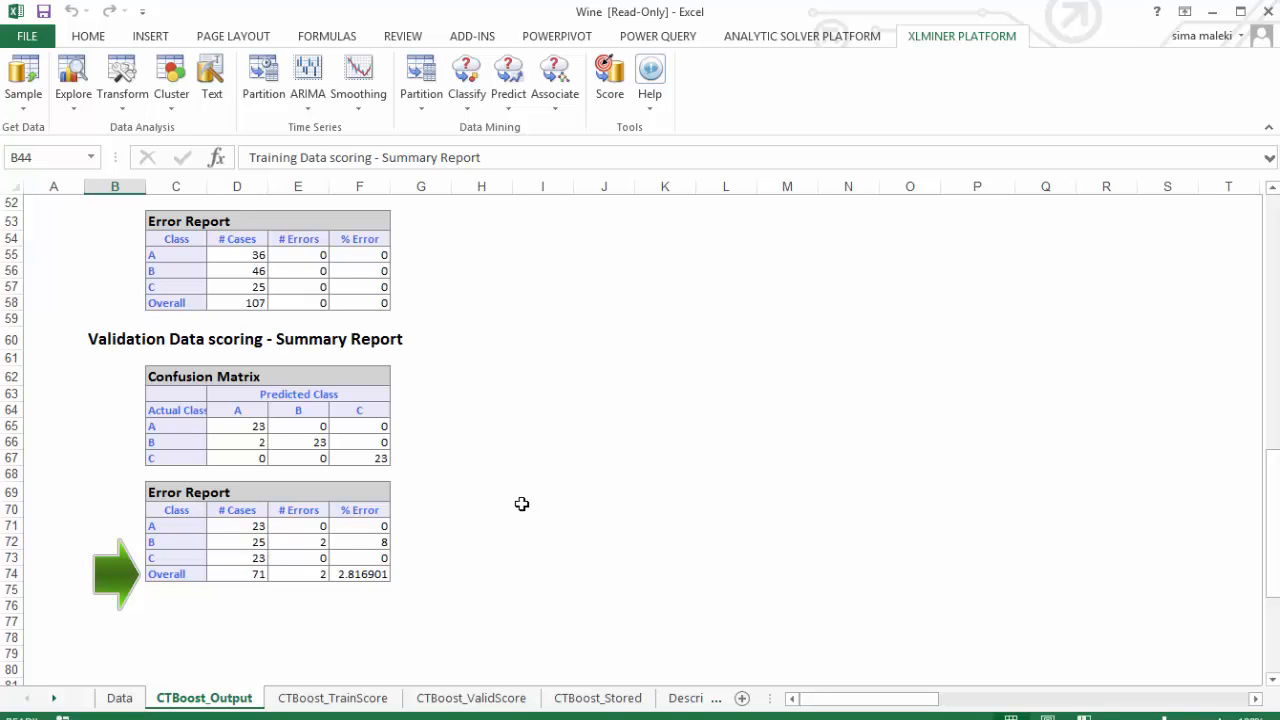
left_click(120, 696)
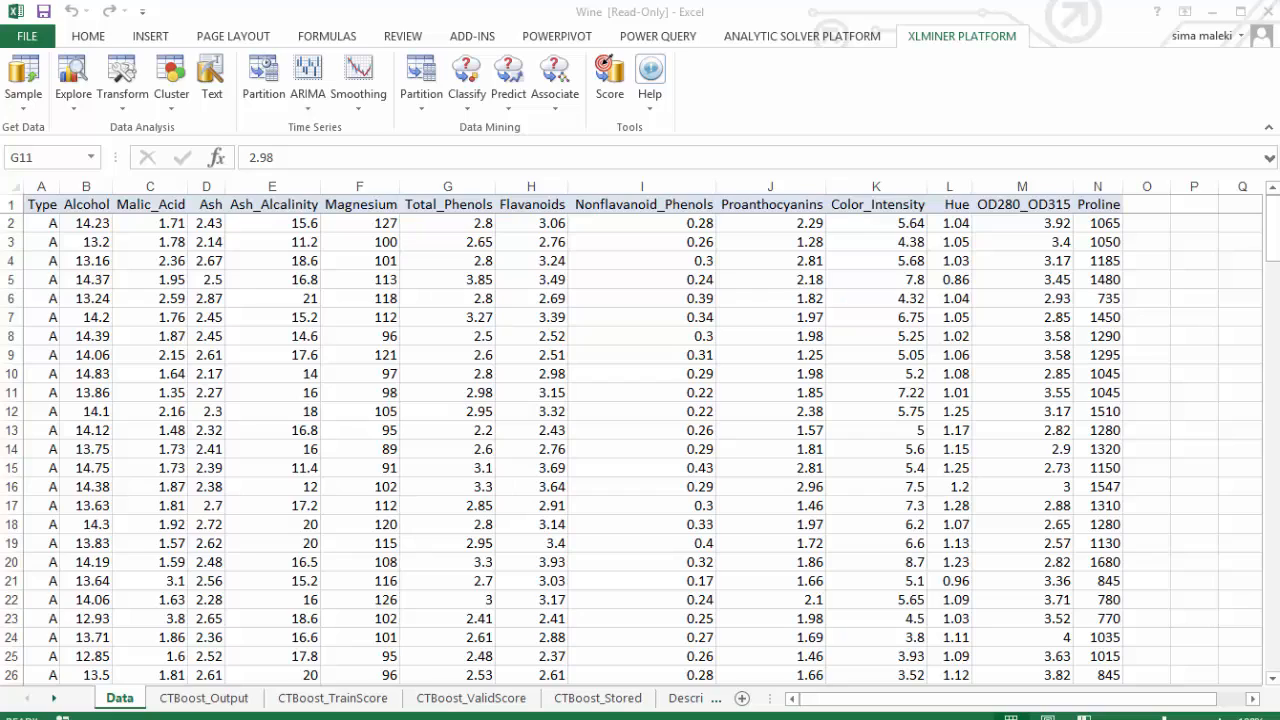
- Select a cell in the wine data and bring up the Classify method list again
left_click(448, 392)
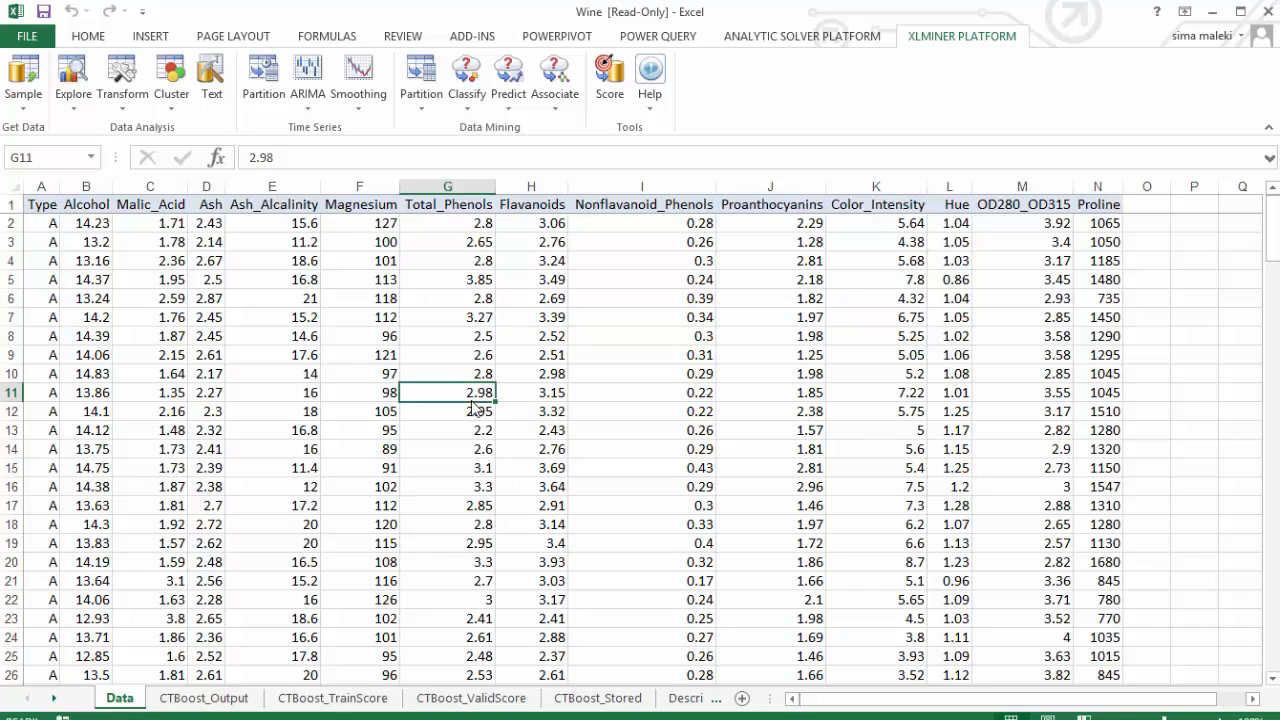
left_click(466, 80)
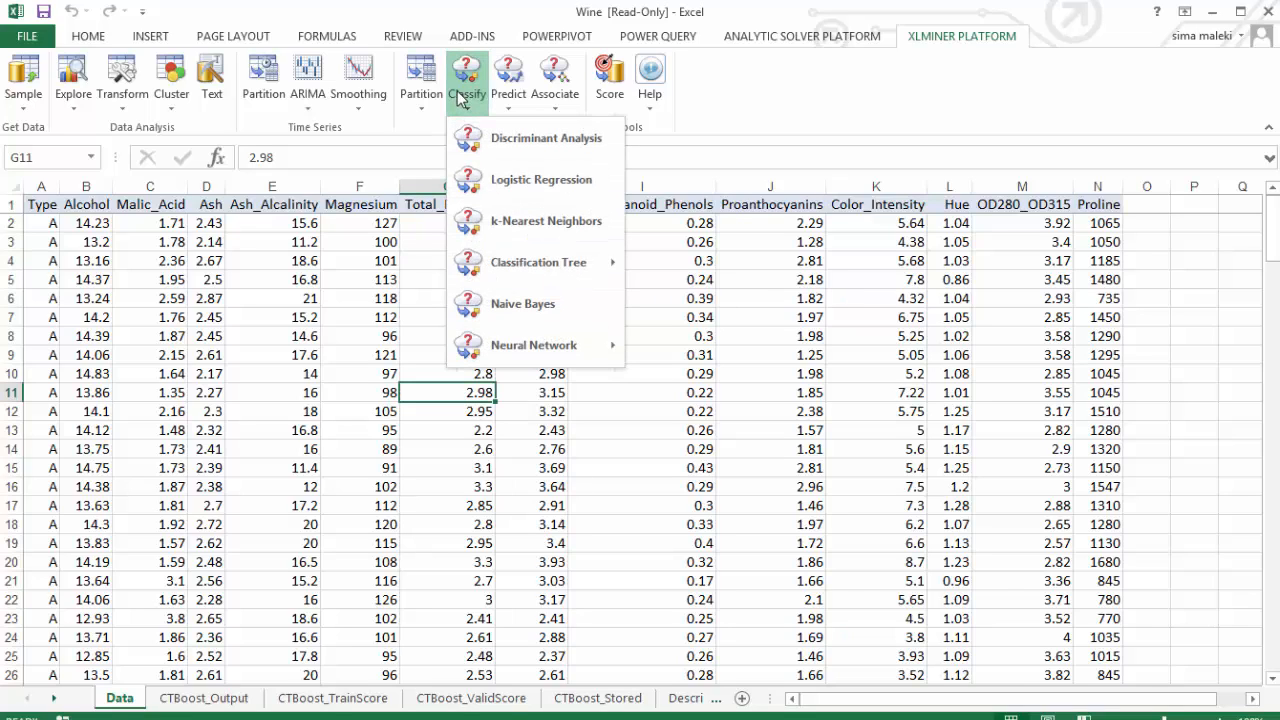
mouse_move(538, 262)
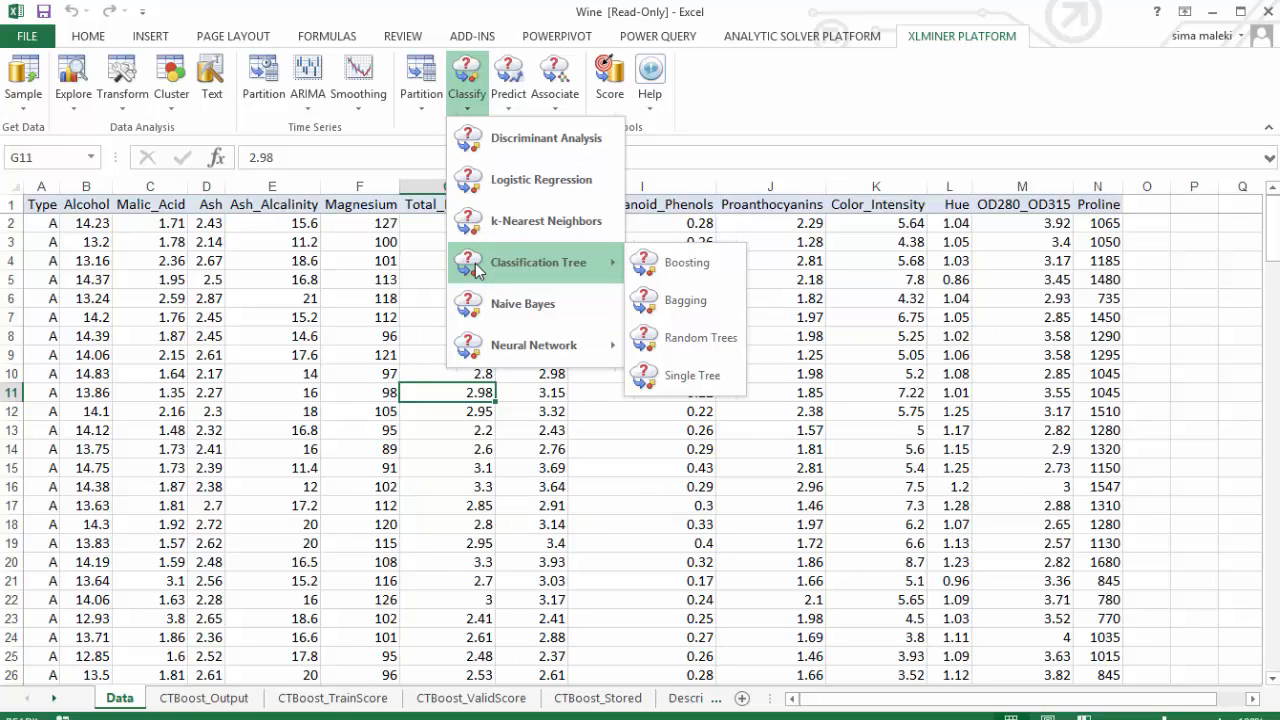
mouse_move(692, 376)
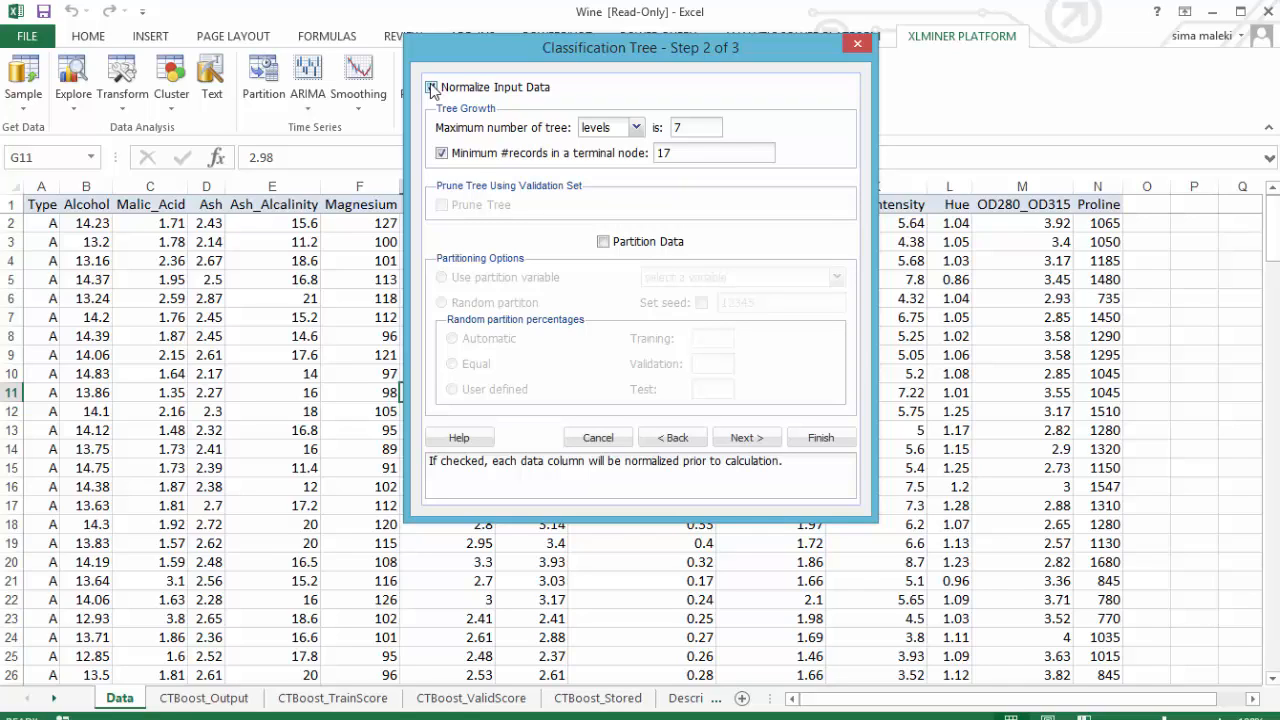
- Normalize inputs, partition 60/40 with seed 12345, prune the tree, and continue to output options
left_click(604, 240)
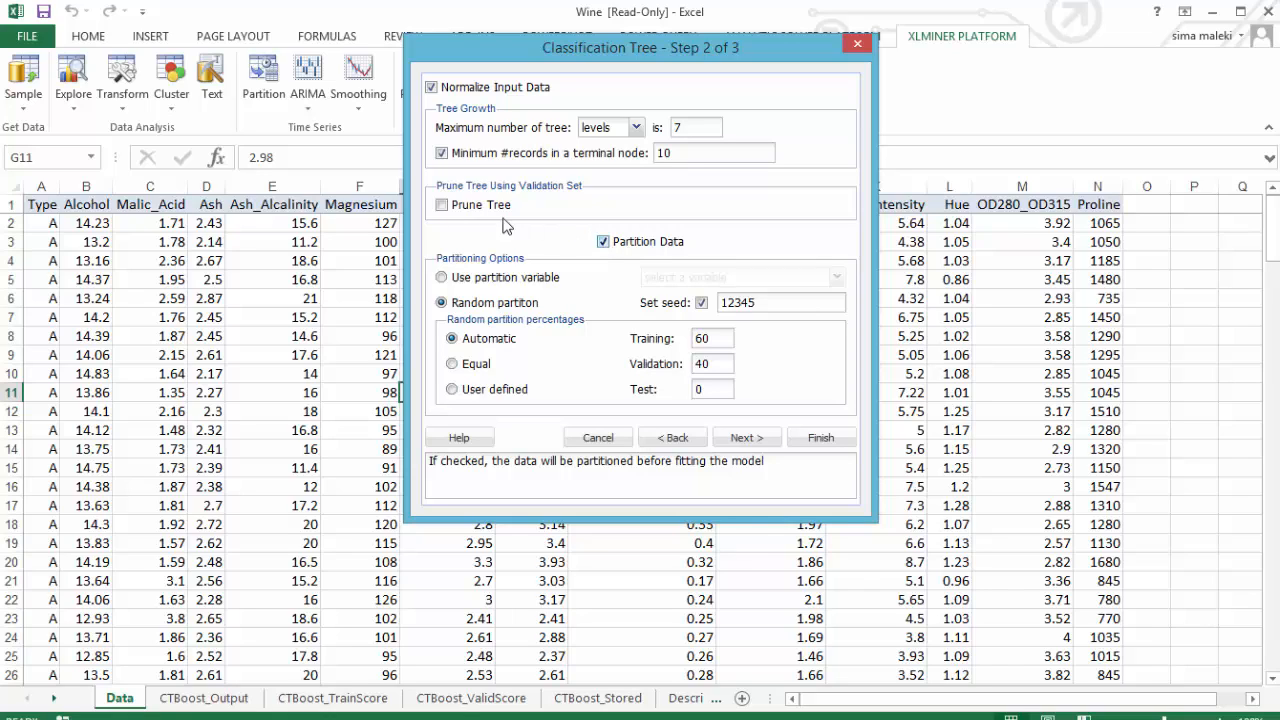
left_click(442, 204)
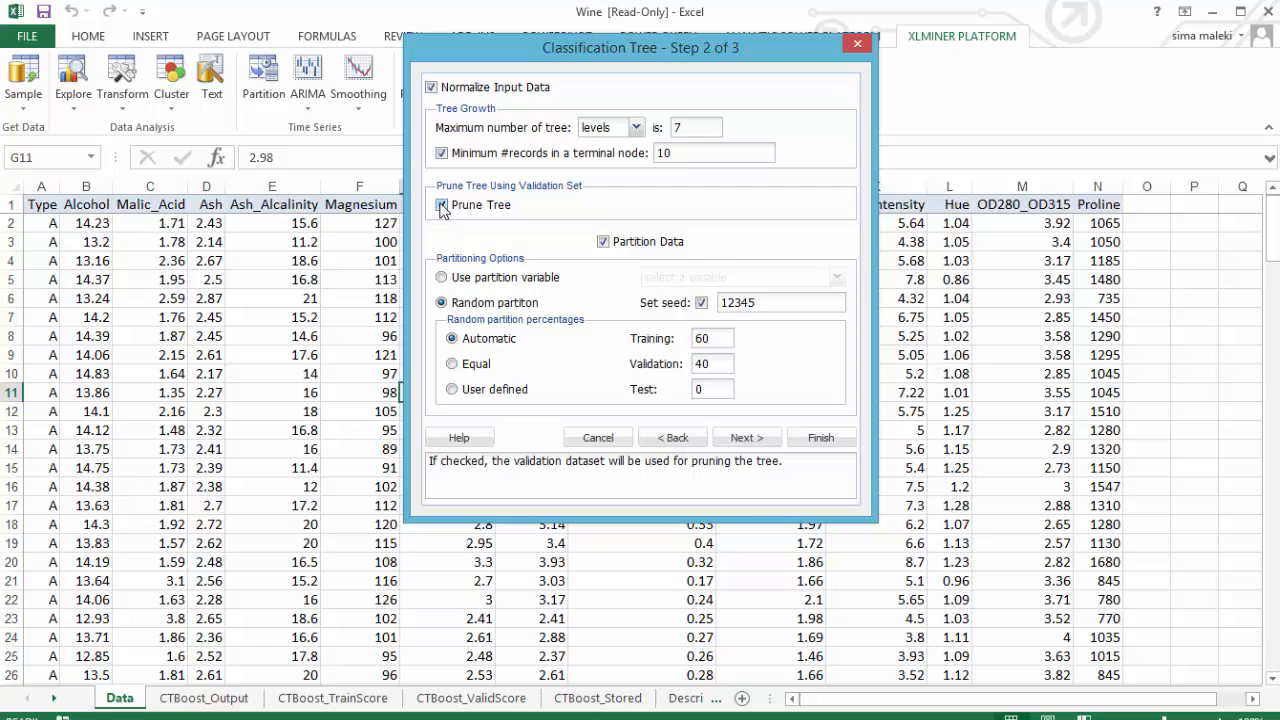
left_click(746, 436)
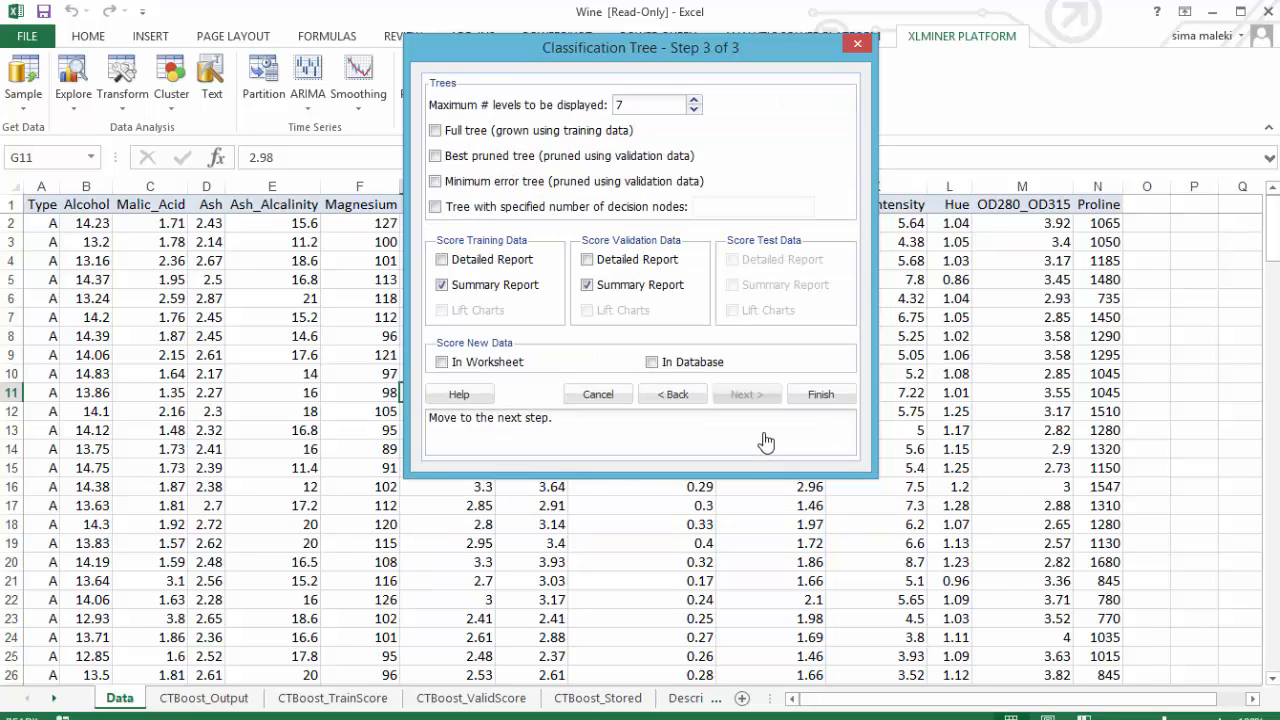
- Include full-grown and best pruned trees with detailed scoring and finish to generate the output
left_click(436, 130)
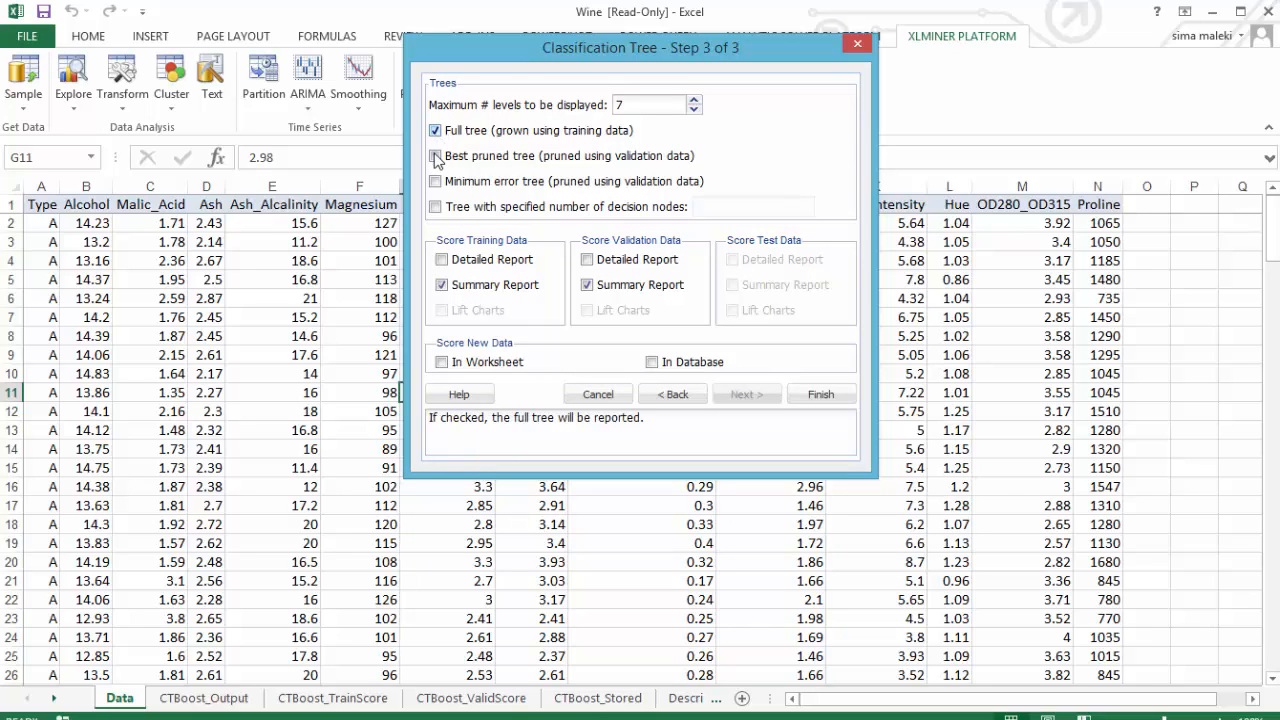
left_click(436, 156)
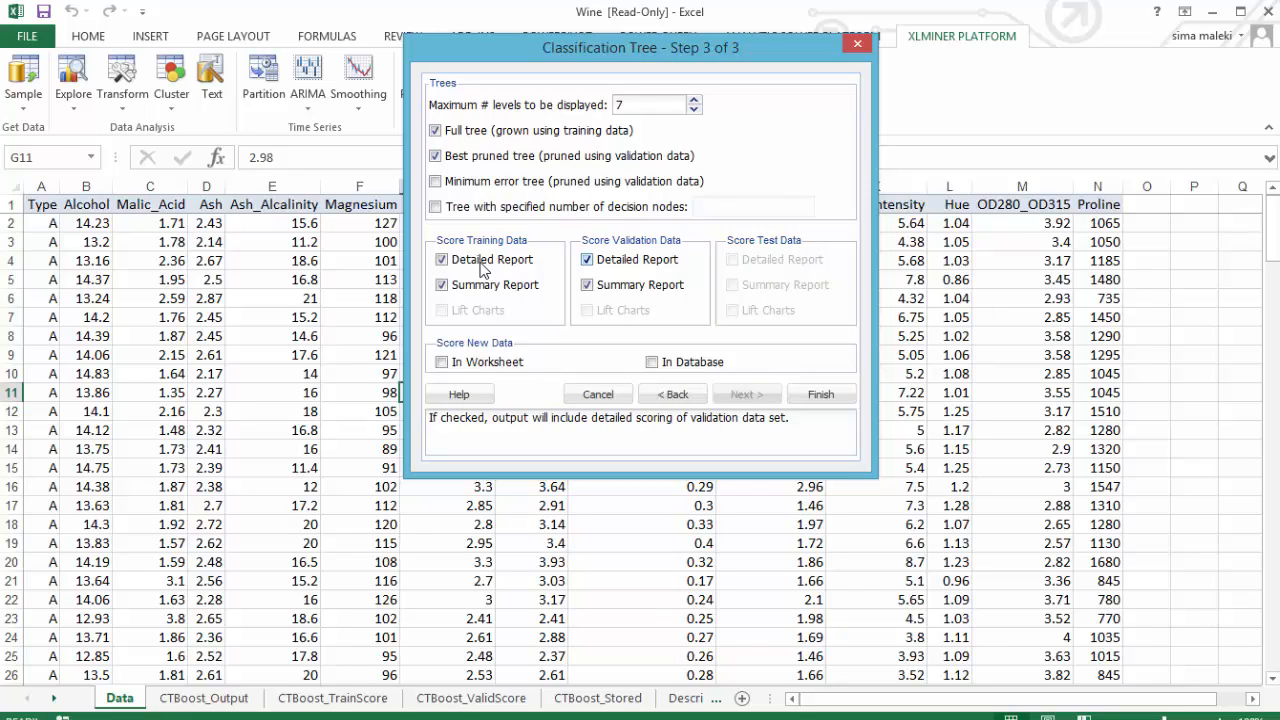
mouse_move(456, 244)
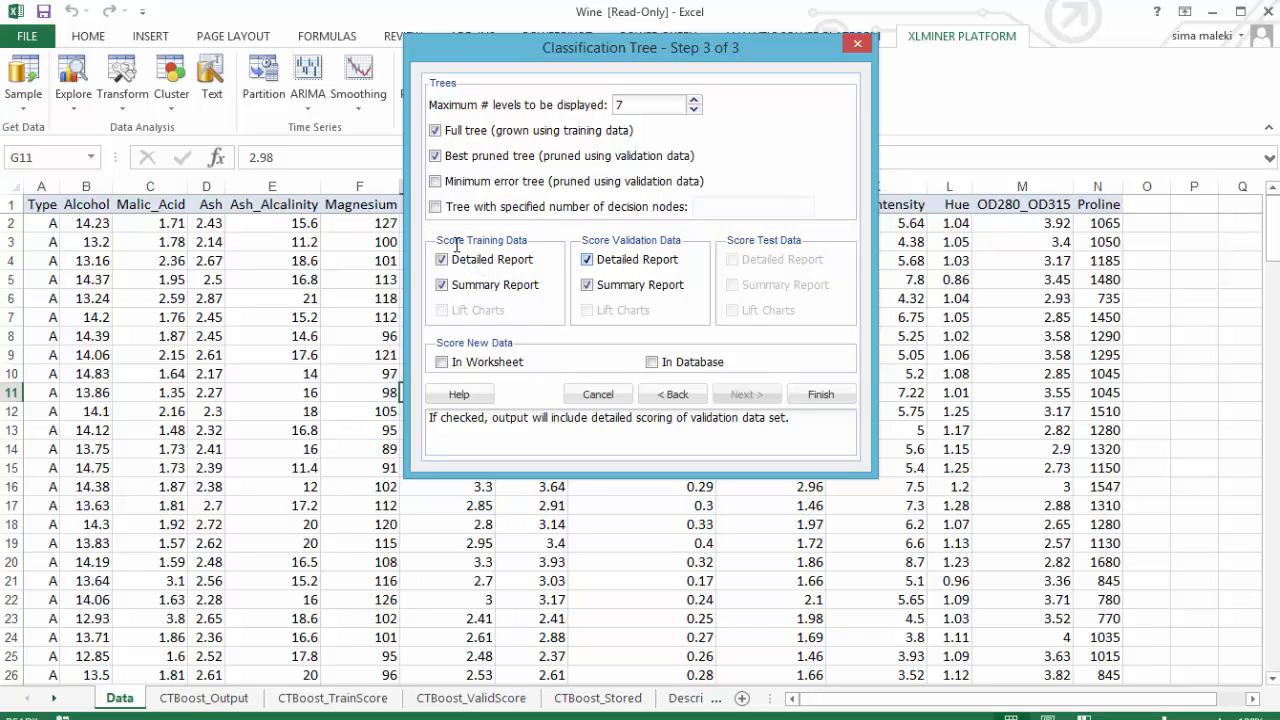
left_click(820, 392)
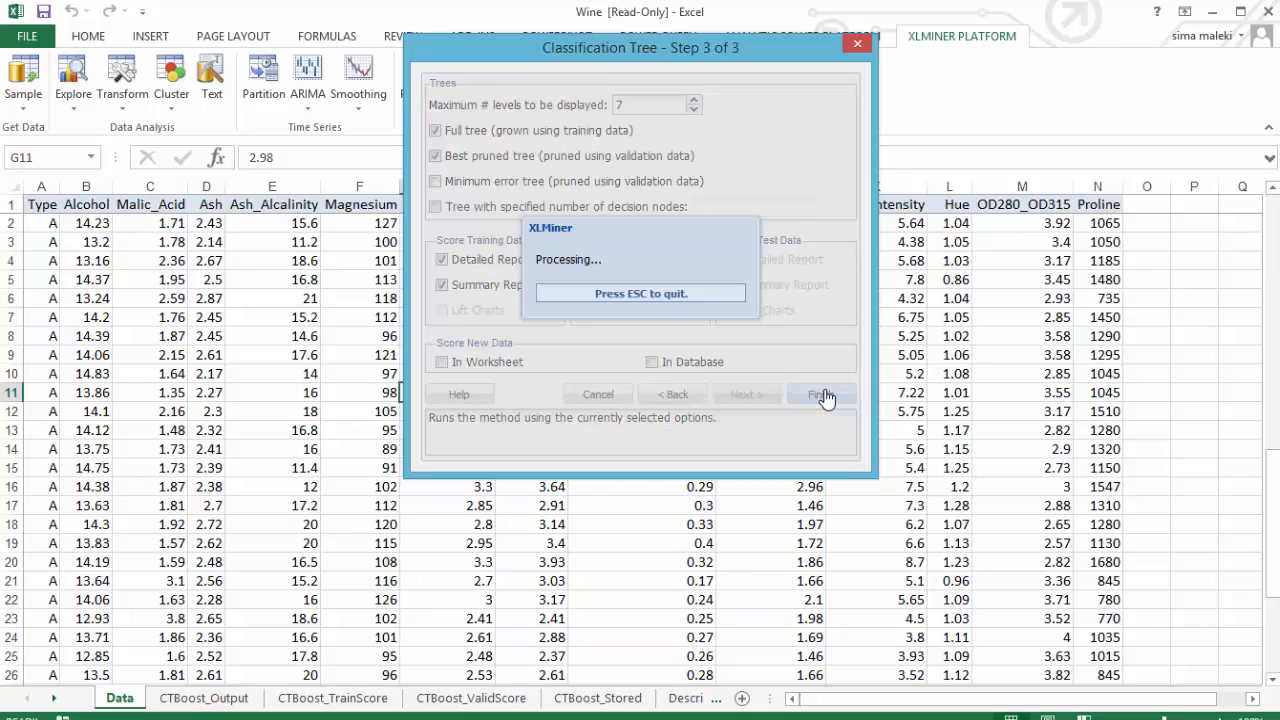
left_click(820, 394)
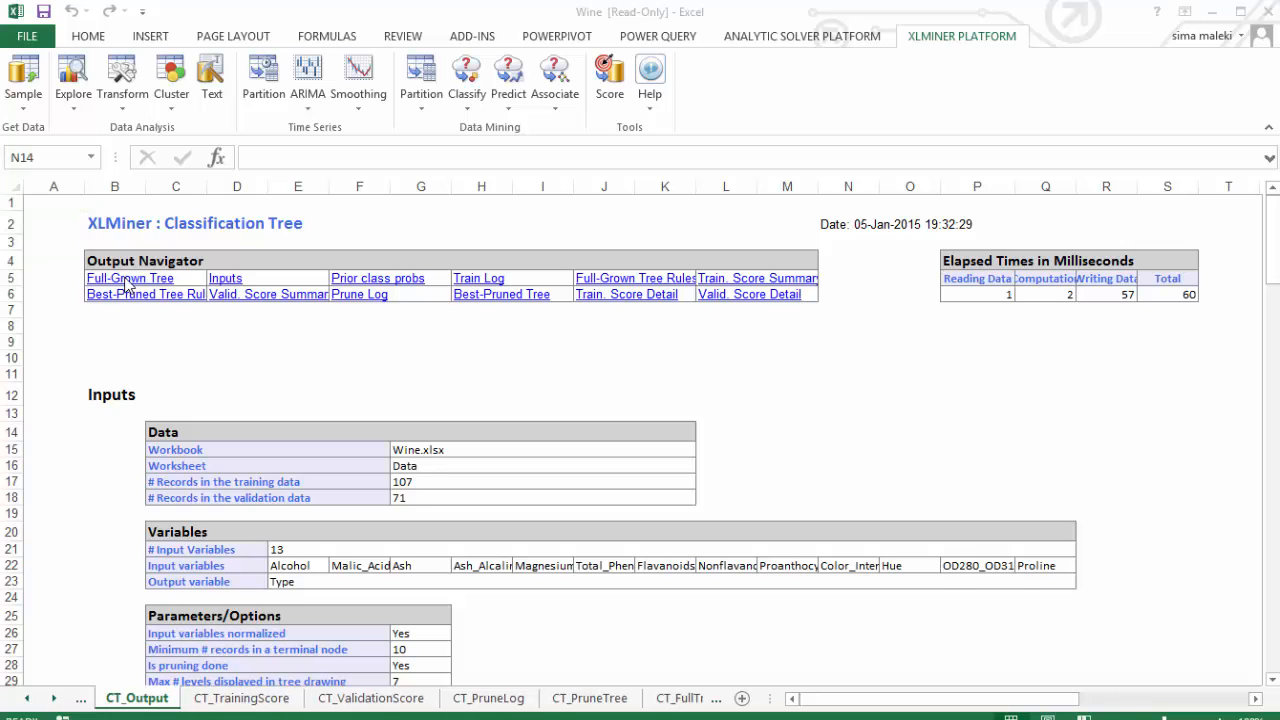
- Go to the CT_FullTree sheet and view the tree splitting first on Alcohol at 12.65
left_click(128, 278)
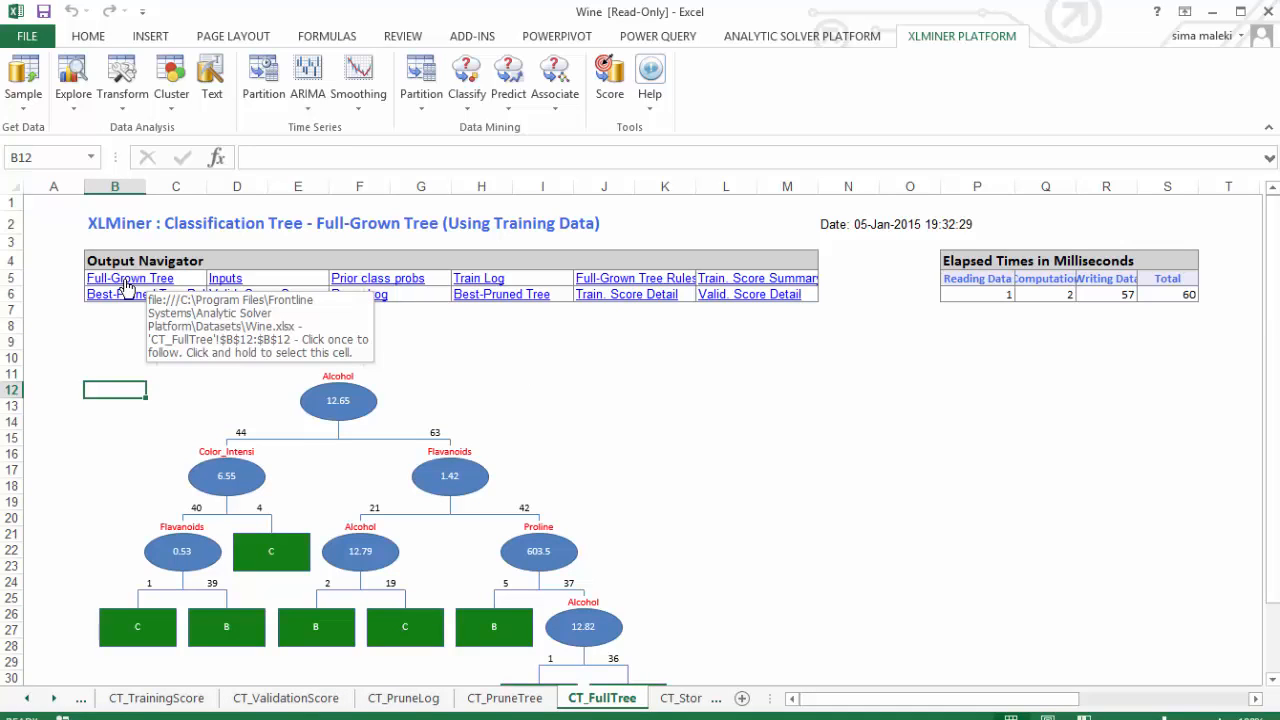
mouse_move(496, 426)
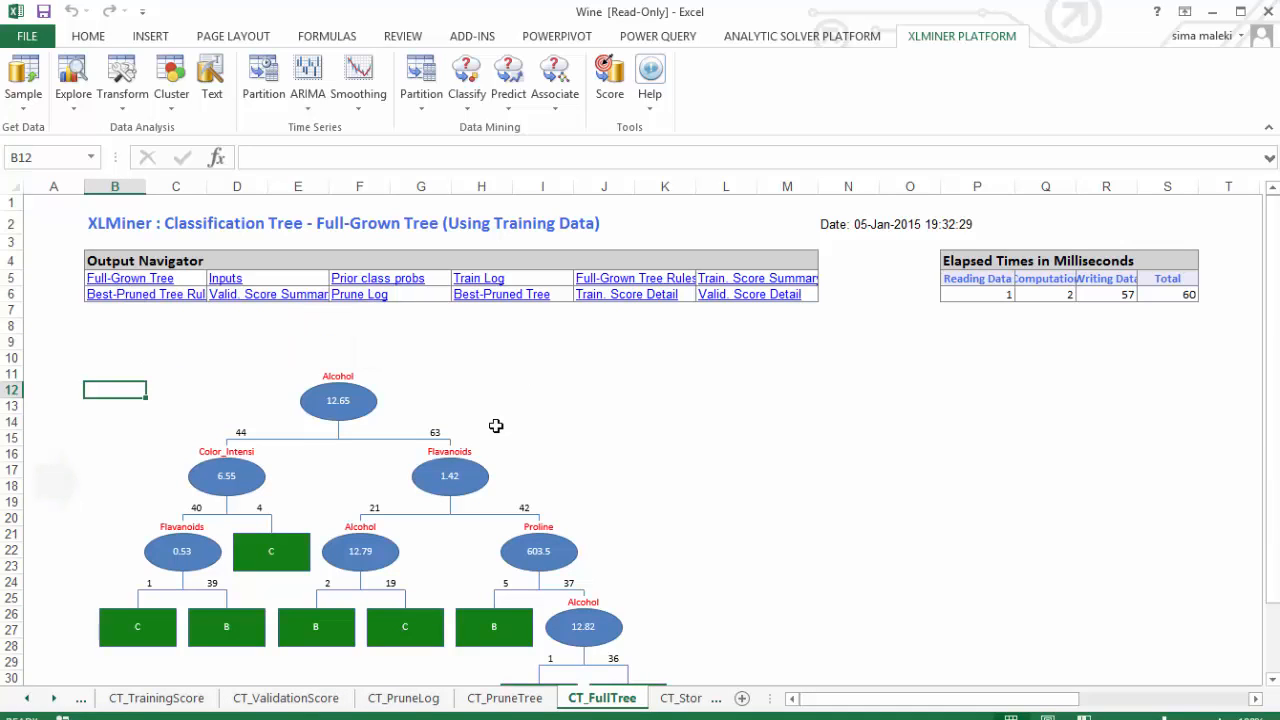
scroll("down", 3)
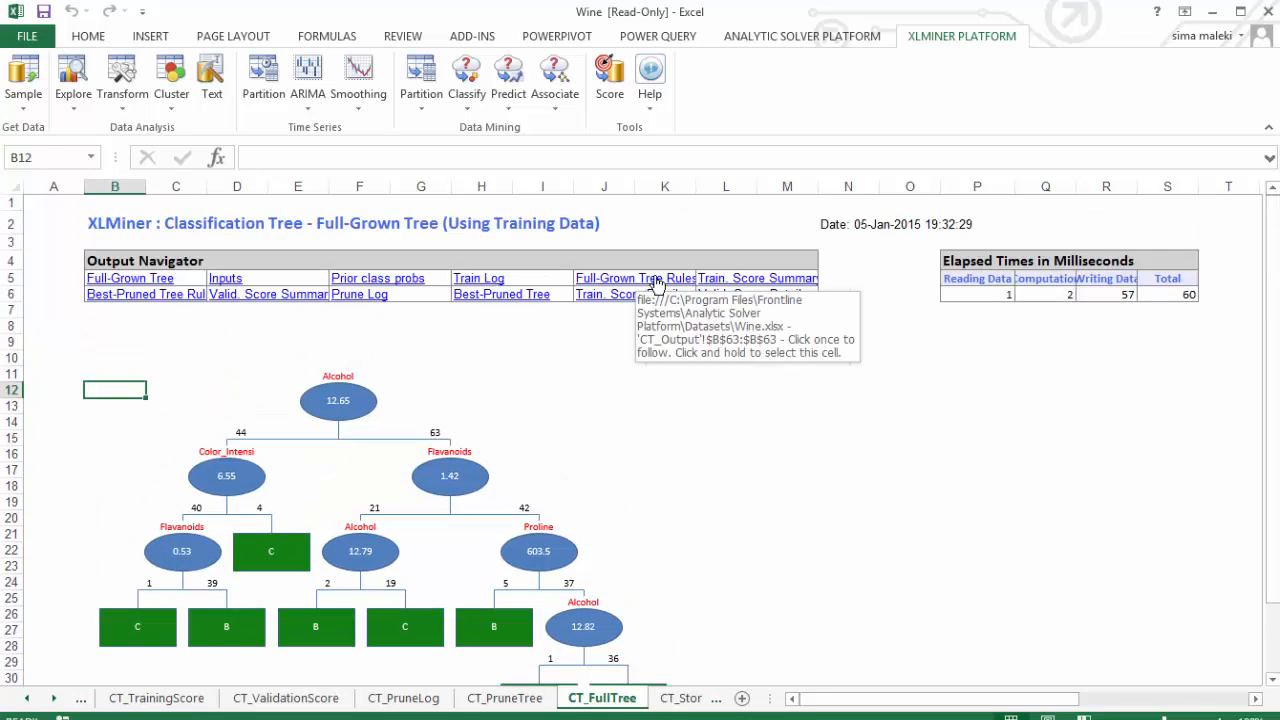
- Return to CT_Output and view the validation summary: 8 of 71 misclassified, 11.27% error
left_click(636, 278)
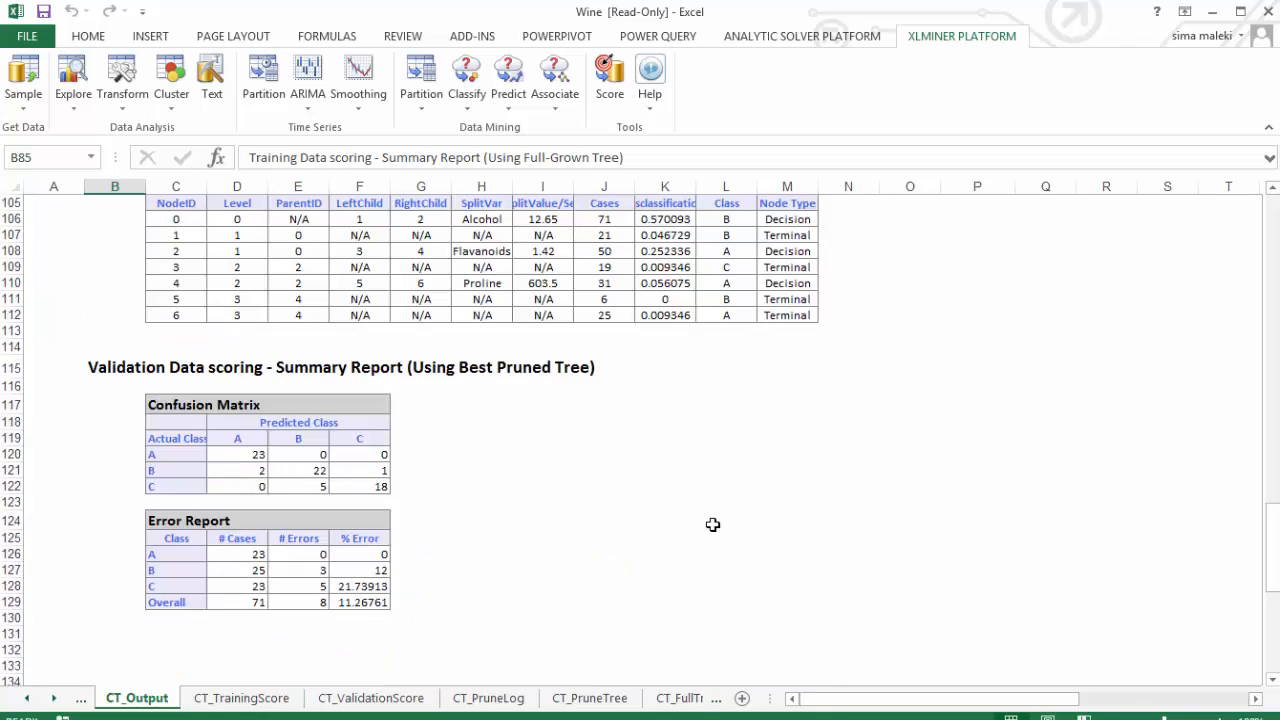
scroll("down", 3)
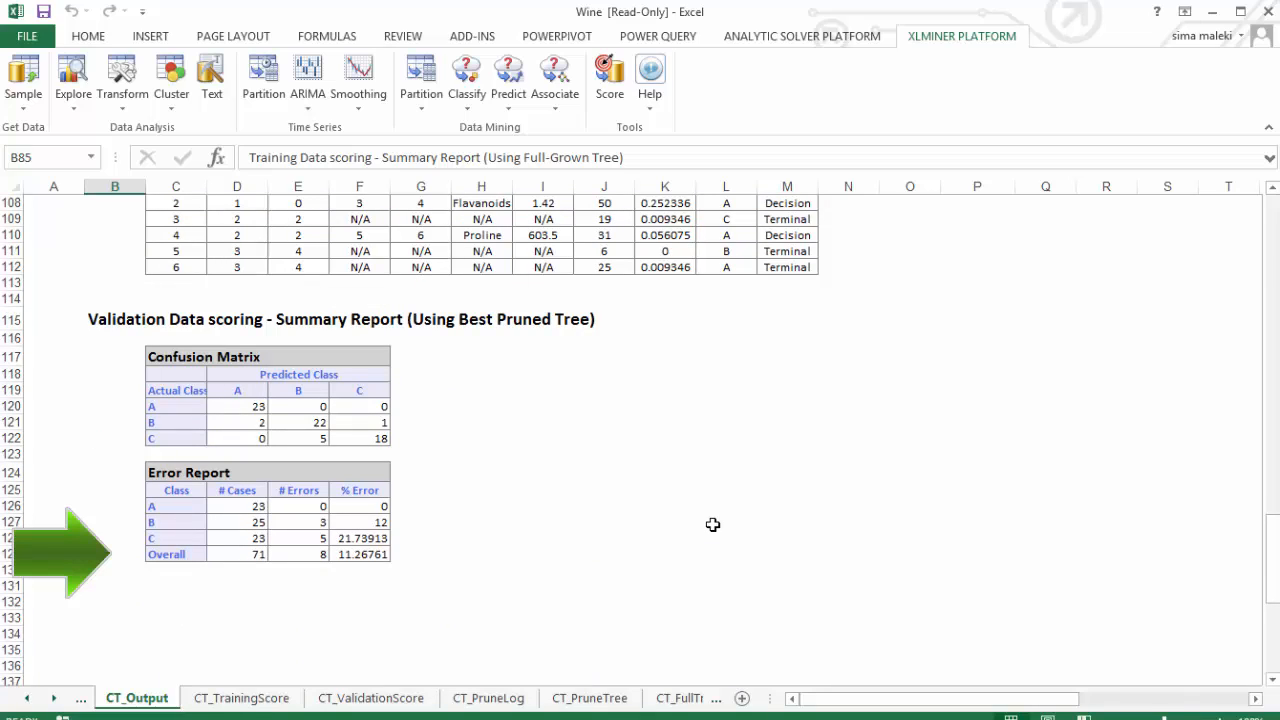